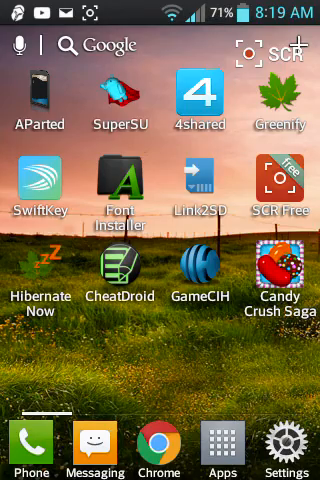
Step: Swipe left through five home screen pages to reach the PayPal, Facebook and Gmail page
scroll("left", 3)
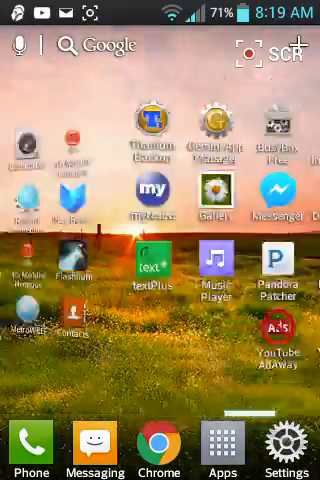
scroll("left", 3)
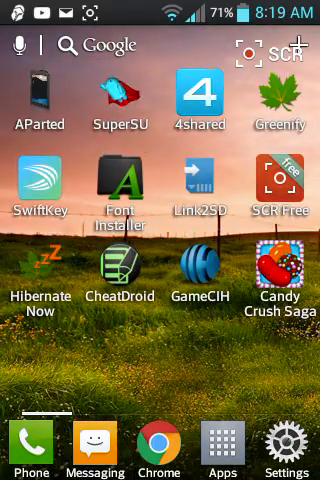
scroll("left", 3)
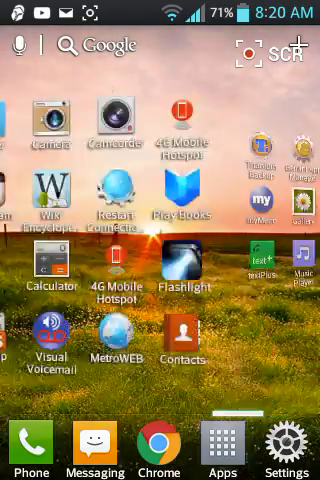
scroll("left", 3)
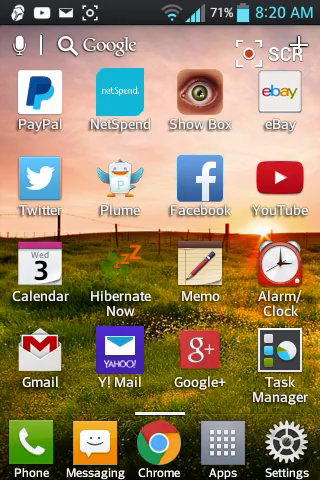
scroll("left", 3)
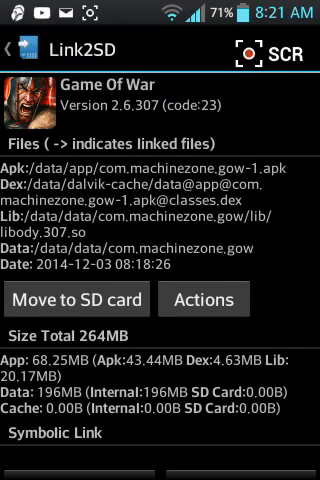
Step: Create the SD card link for Game Of War and dismiss the Link2SD Plus upgrade offer
scroll("down", 3)
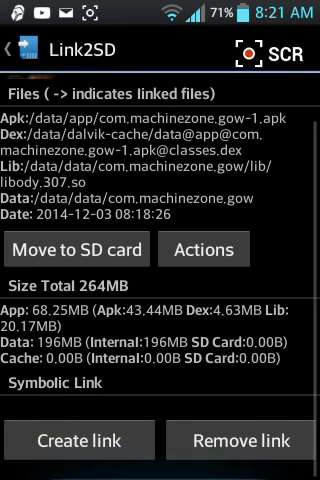
left_click(80, 440)
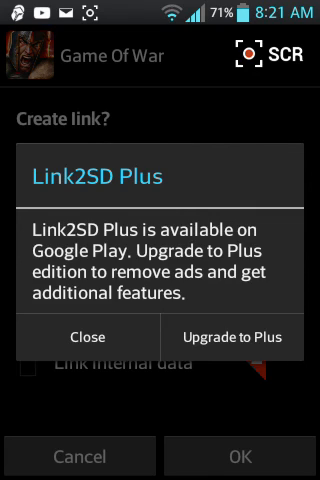
left_click(85, 337)
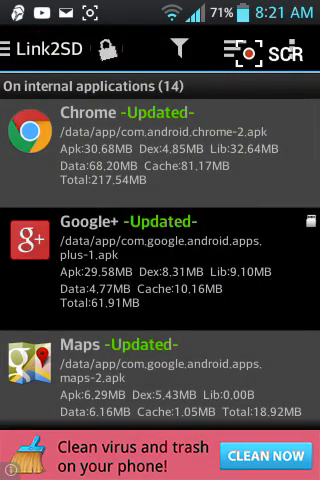
Step: Filter the app list by On SD card, then On internal, then Linked
left_click(178, 48)
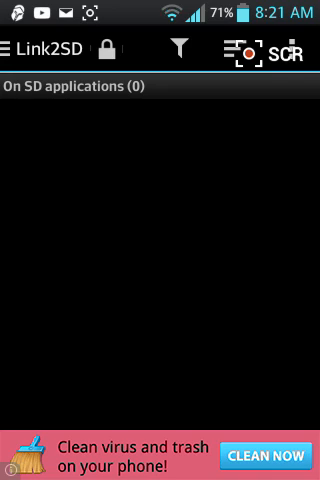
left_click(179, 49)
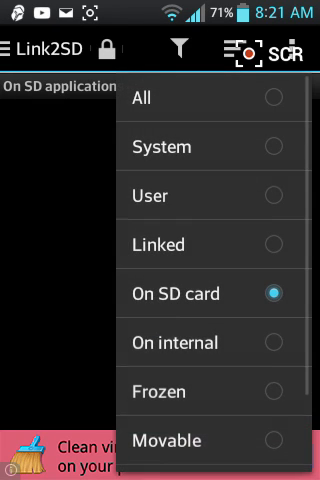
left_click(175, 343)
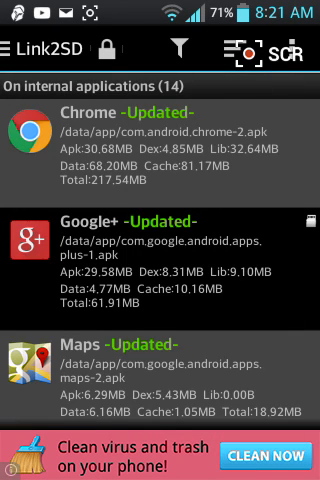
scroll("down", 3)
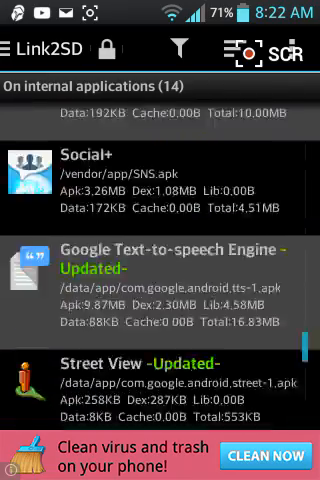
scroll("down", 3)
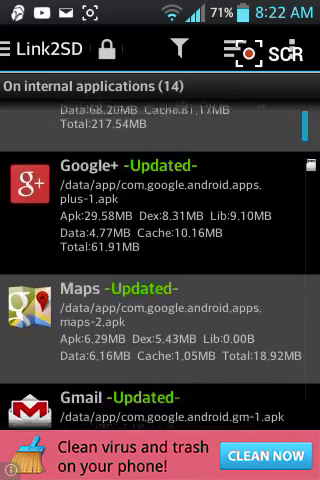
left_click(174, 48)
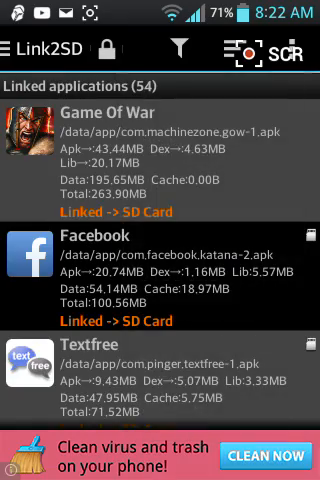
Step: Scroll through the linked apps such as Twitter, Pandora and Instagram
scroll("down", 3)
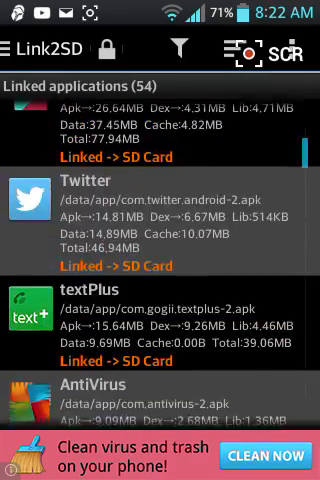
scroll("down", 3)
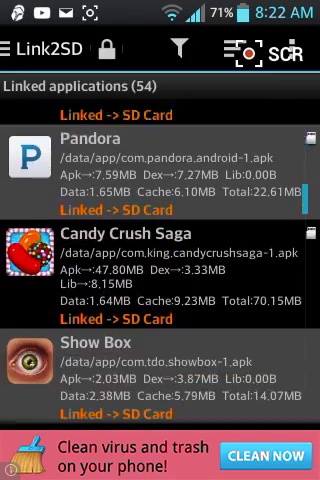
scroll("down", 3)
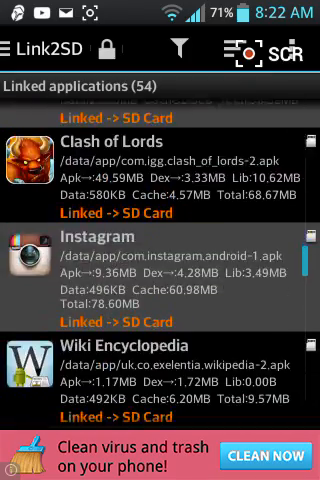
scroll("down", 3)
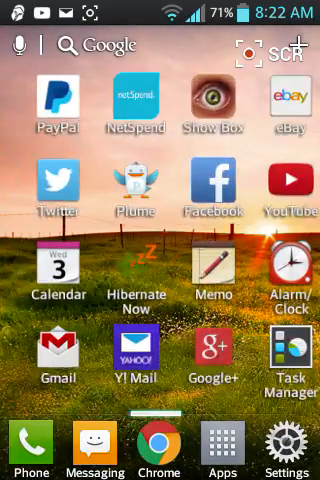
Step: Show the Storage tab: 1.06GB free internal, 2.28GB free on SD card
left_click(280, 370)
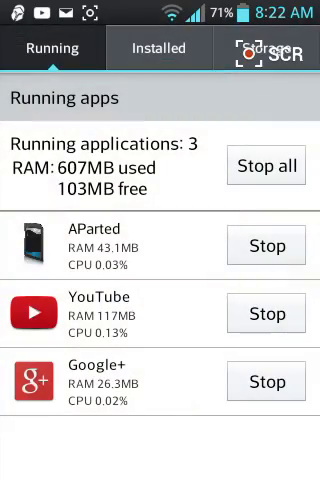
left_click(270, 47)
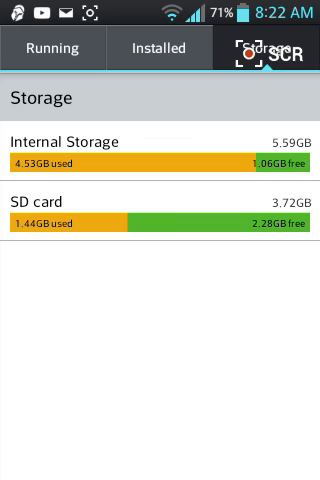